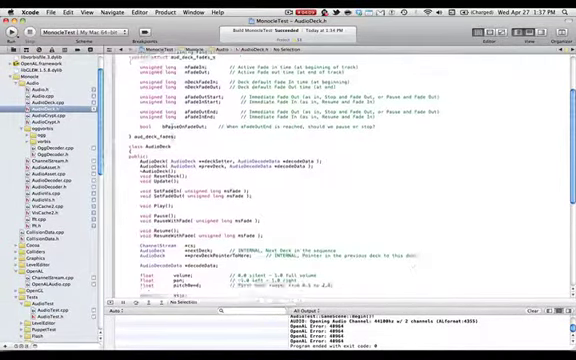
# Scroll through the AudioDeck.h header before moving to AudioTest.cpp.
pyautogui.scroll(-3)
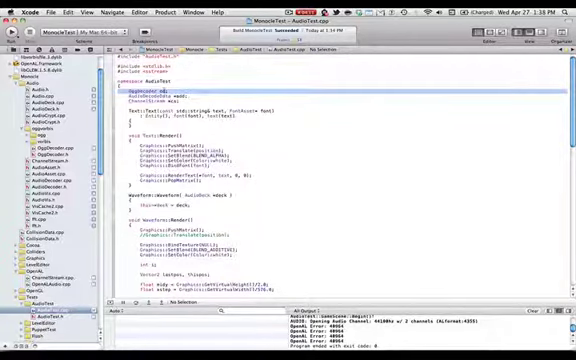
pyautogui.scroll(-3)
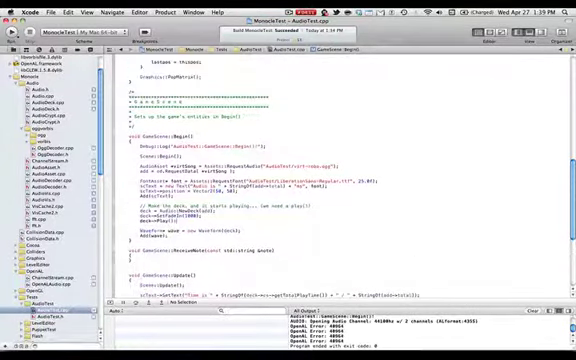
pyautogui.scroll(-3)
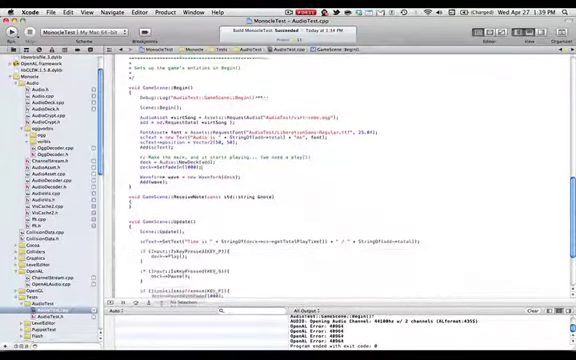
pyautogui.scroll(-3)
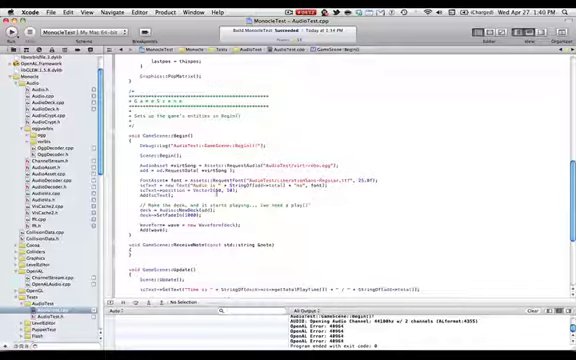
# Run MonocleTest to show song time and waveform, then scroll the waveform rendering code.
pyautogui.click(13, 18)
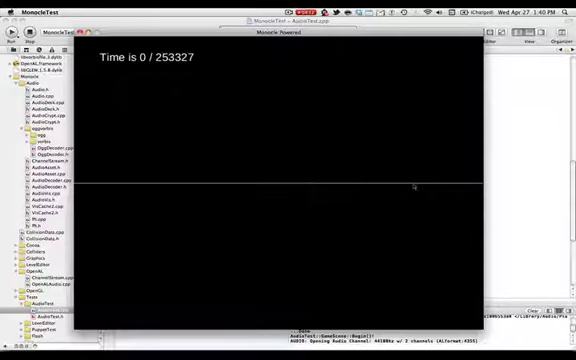
pyautogui.moveTo(458, 217)
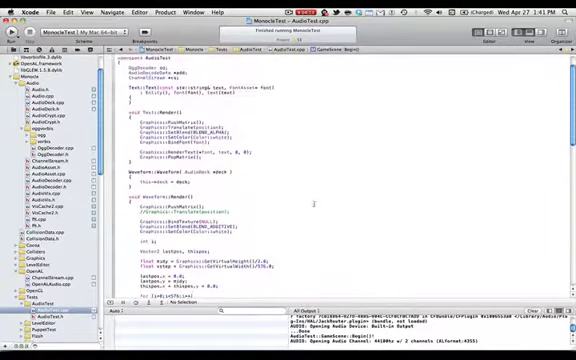
pyautogui.scroll(-3)
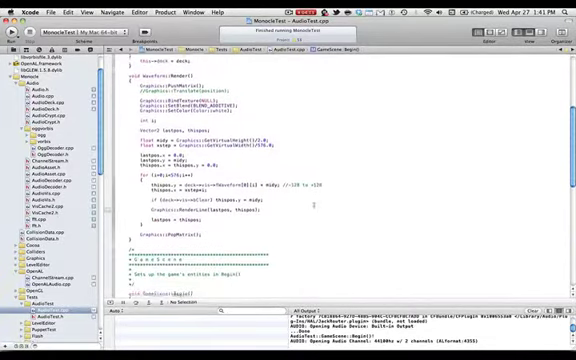